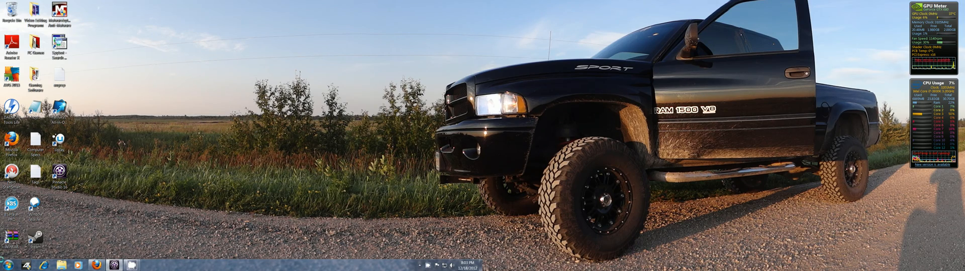
- Open the Computer view of drives from the Start menu
click(7, 263)
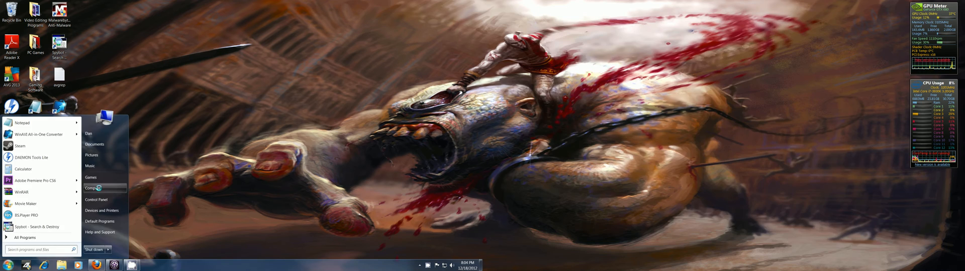
click(94, 188)
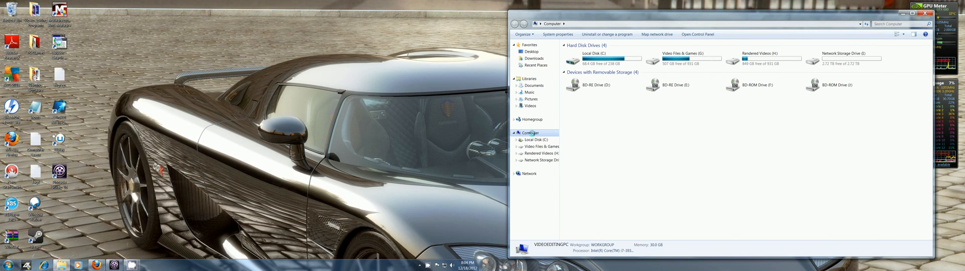
- Bring up the Manage option for Computer in the navigation pane
right_click(530, 132)
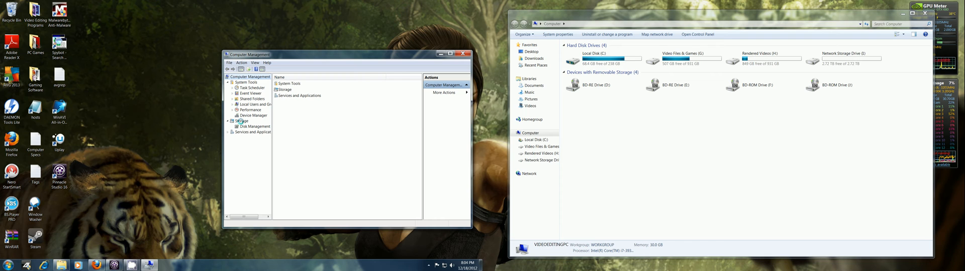
- Show Disk Management under Storage, listing the volumes plus Disk 0 and Disk 1
click(255, 127)
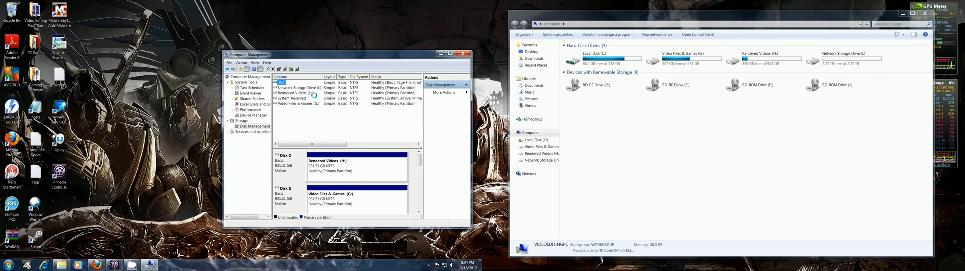
mouse_move(318, 104)
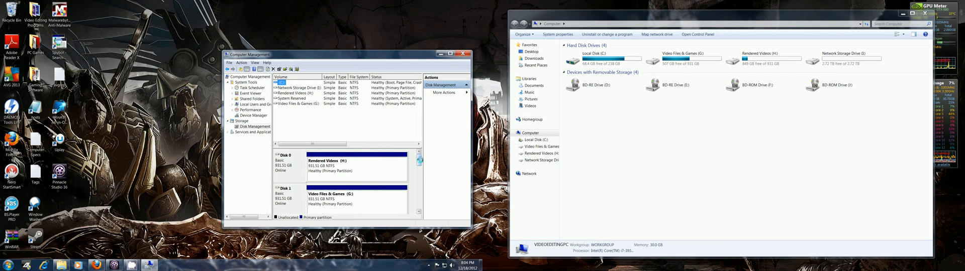
- Show the context menu for Network Storage Drive (E) with Format and Change Drive Letter and Paths
right_click(356, 155)
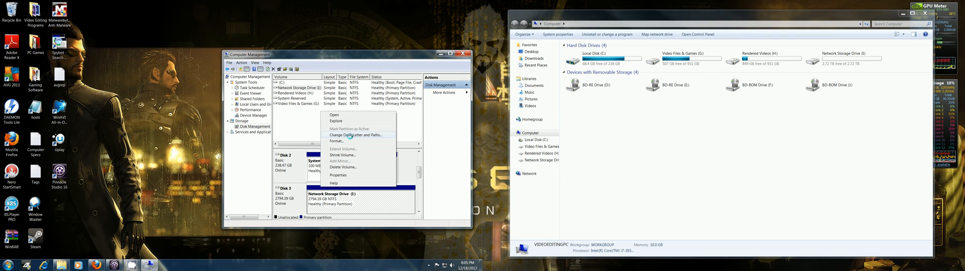